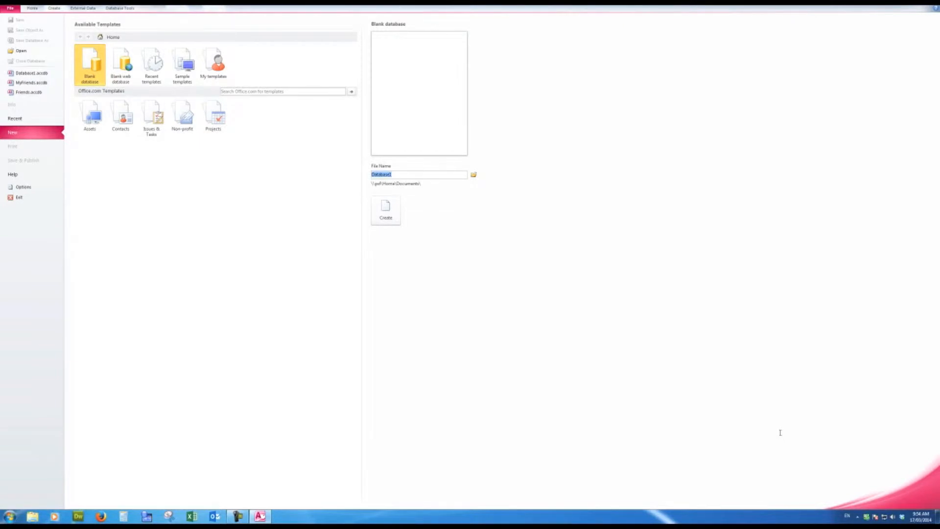
- Enter MyFriends as the blank database's file name
{"action": "type", "text": "MyFriends"}
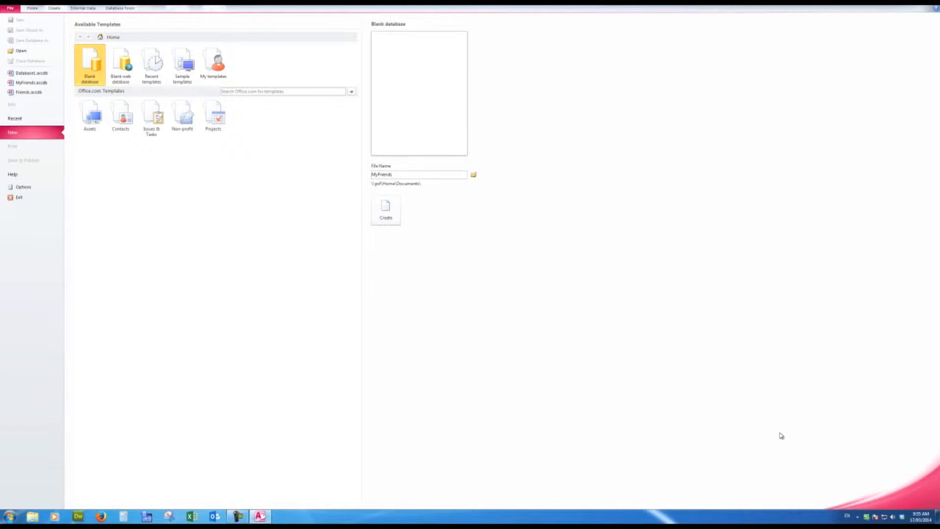
{"action": "mouse_move", "coordinate": [473, 174]}
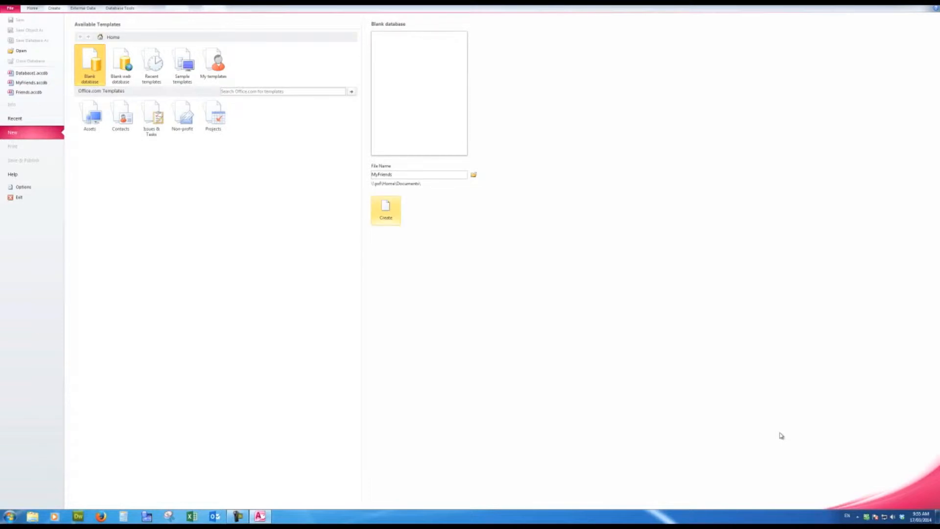
- Create the MyFriends database and switch Table1 to Design view
{"action": "left_click", "coordinate": [385, 210]}
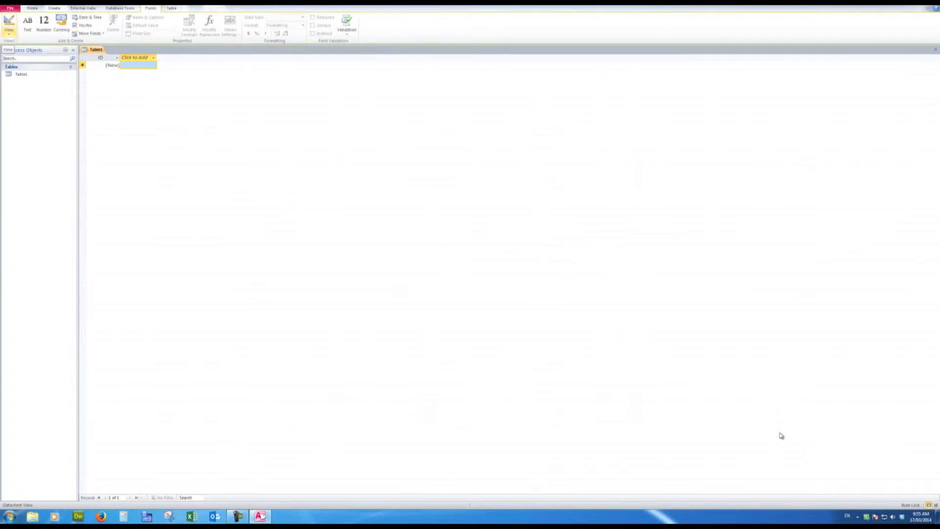
{"action": "left_click", "coordinate": [9, 24]}
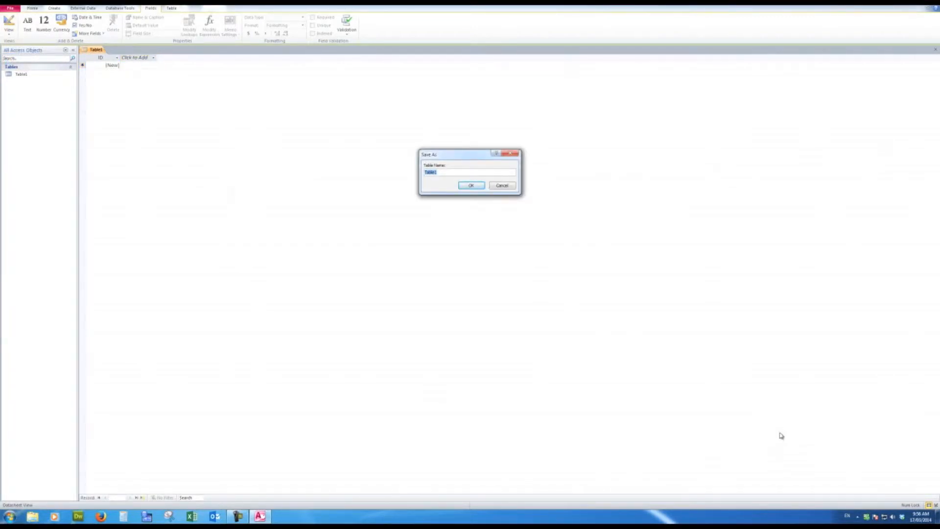
- Save the new table with the name Friends
{"action": "type", "text": "All"}
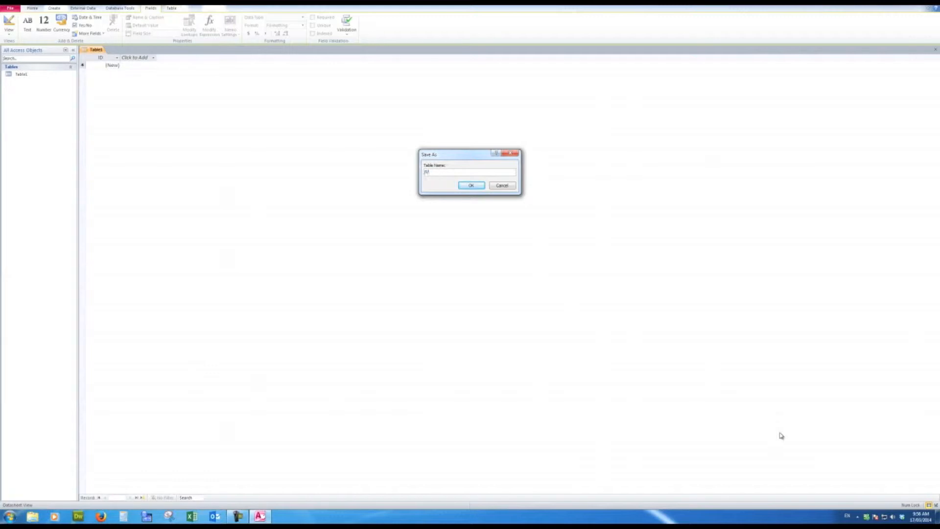
{"action": "type", "text": "Friends"}
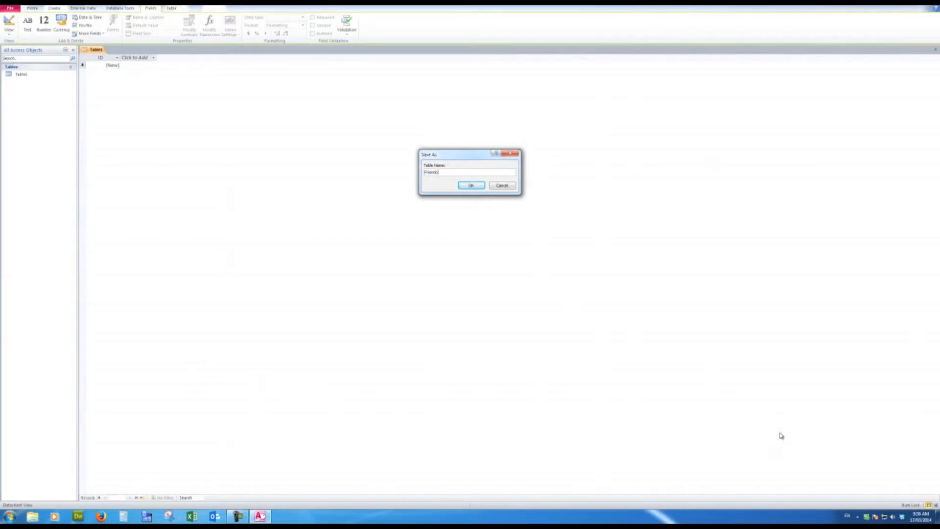
{"action": "left_click", "coordinate": [471, 184]}
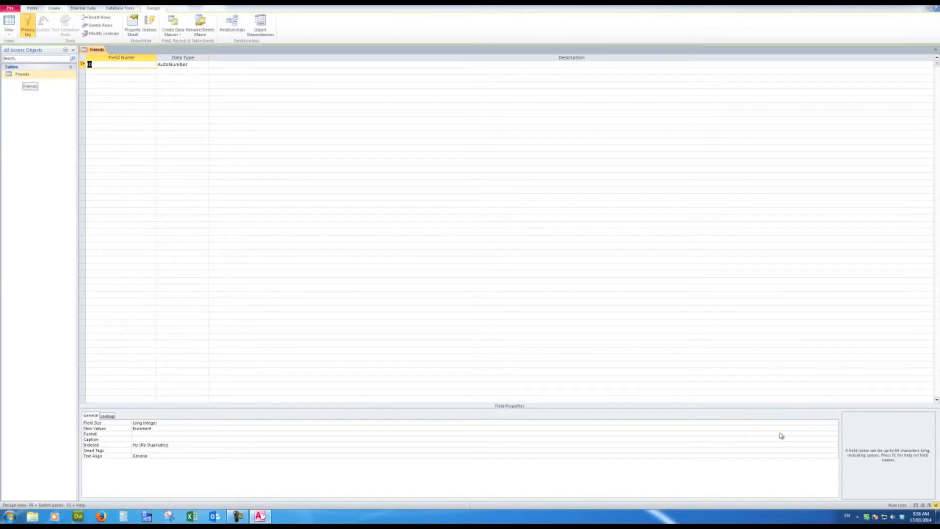
- Rename the ID AutoNumber key field to FriendID
{"action": "left_click", "coordinate": [22, 74]}
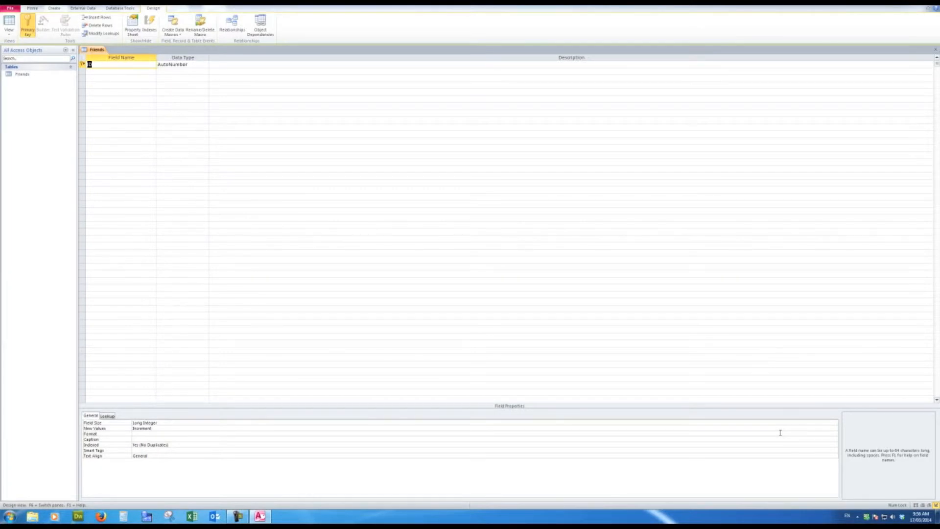
{"action": "type", "text": "Fi"}
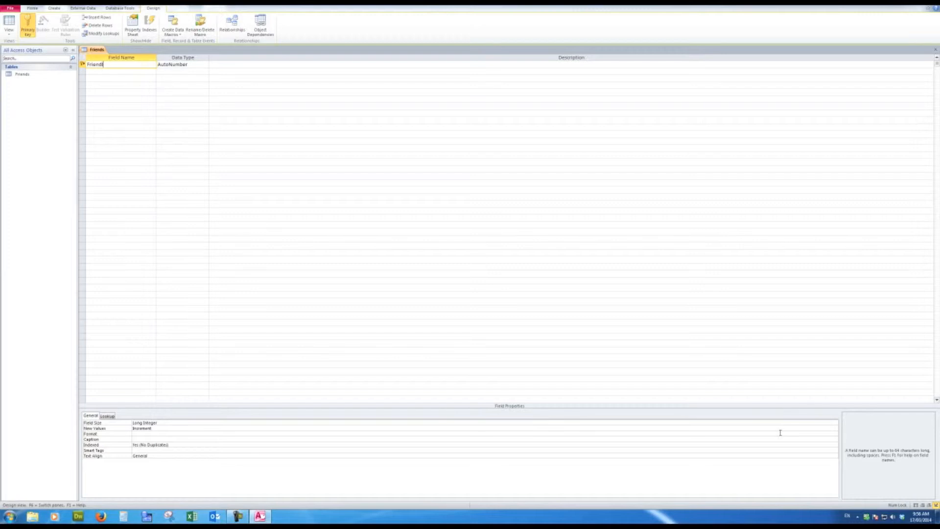
{"action": "type", "text": "ID"}
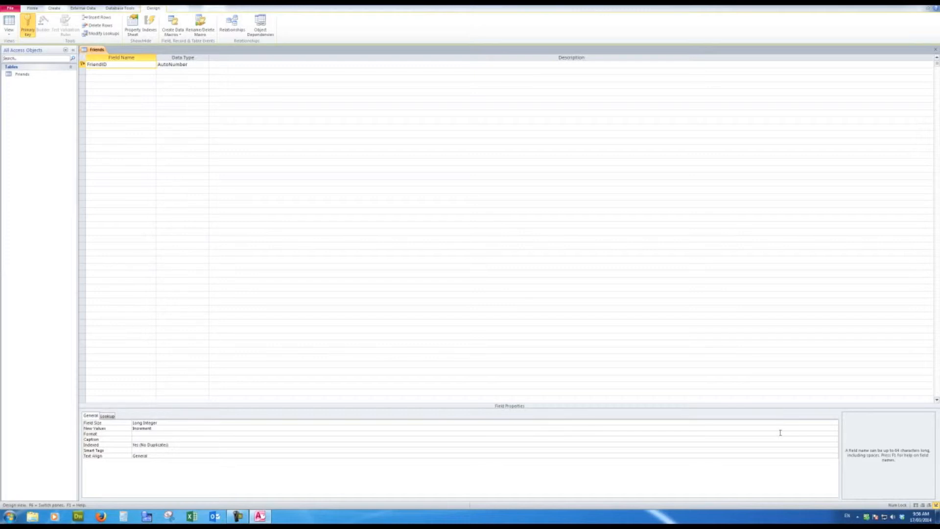
{"action": "left_click", "coordinate": [108, 64]}
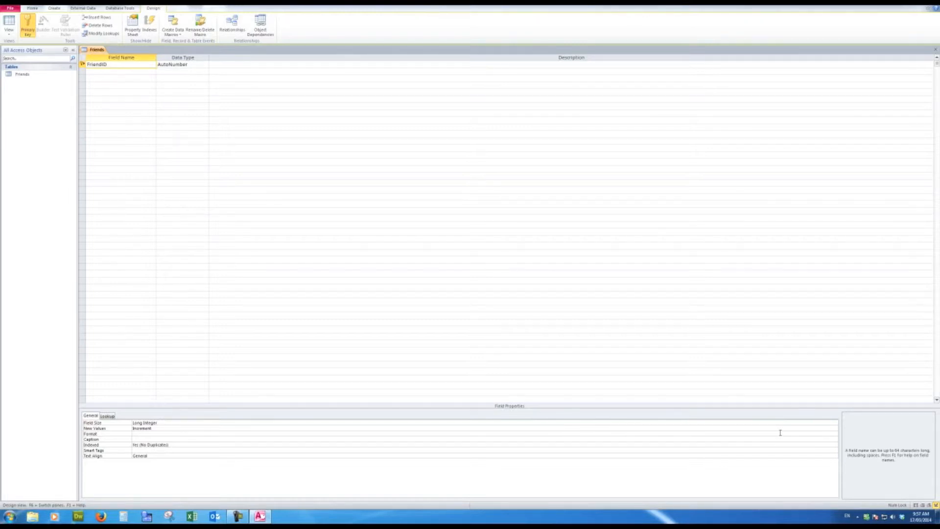
{"action": "left_click", "coordinate": [96, 64]}
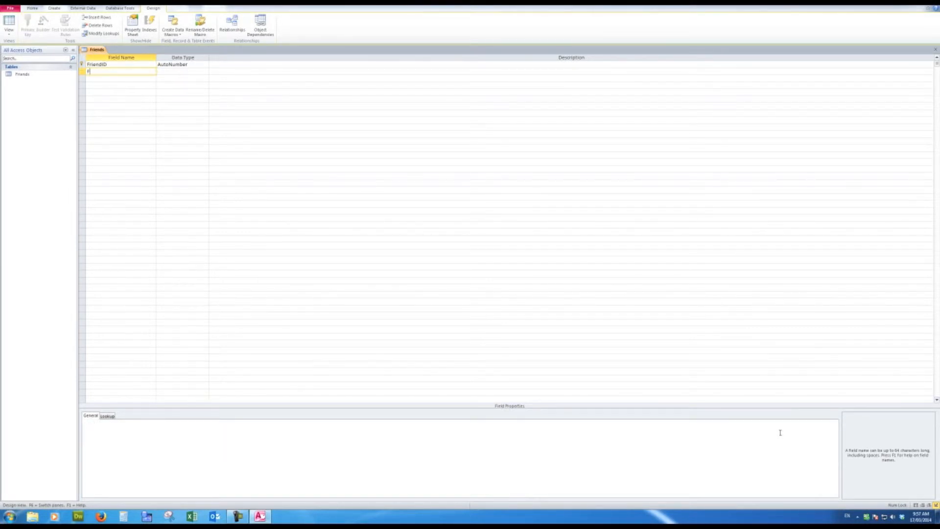
- Add First Name as a Text field and start the Surname field
{"action": "type", "text": "irst Na"}
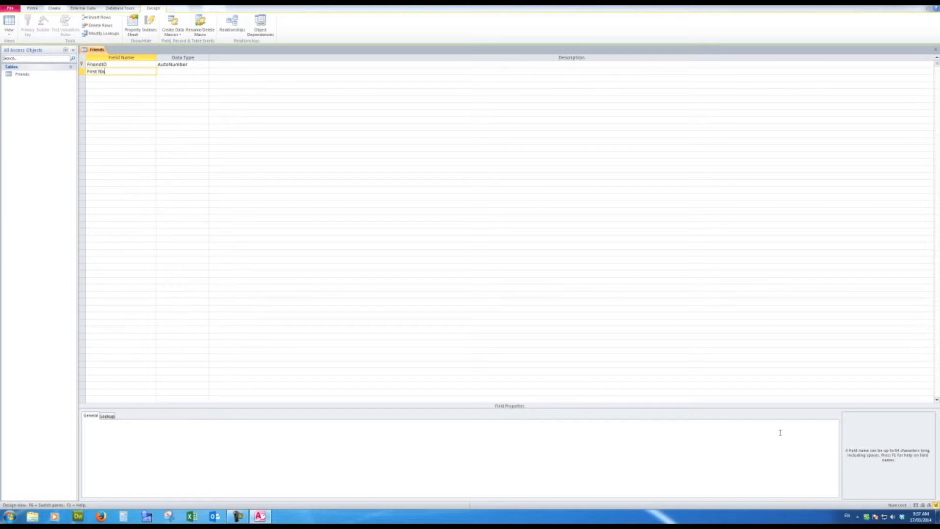
{"action": "type", "text": "me"}
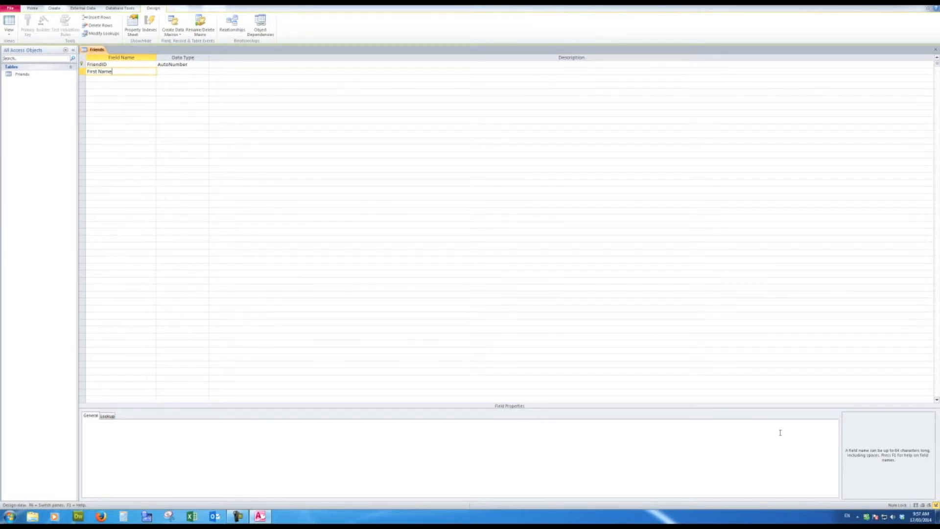
{"action": "left_click", "coordinate": [179, 72]}
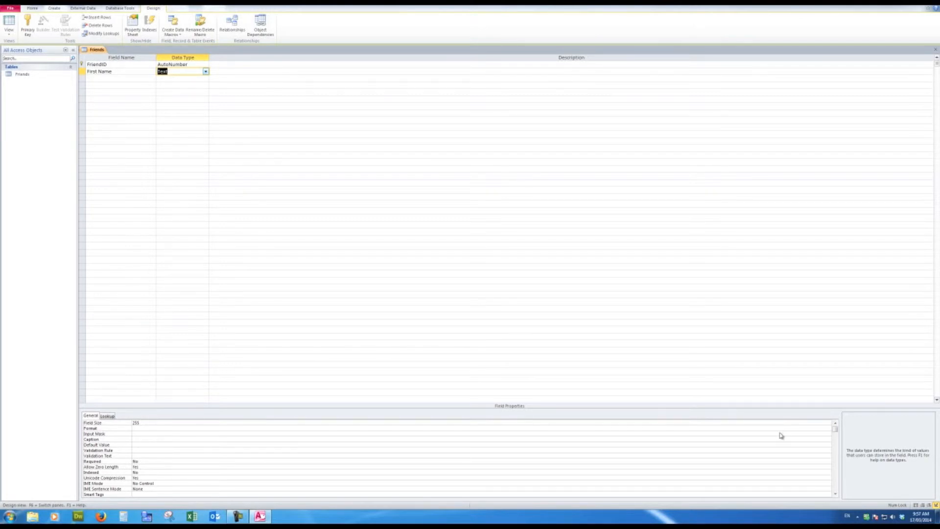
{"action": "left_click", "coordinate": [205, 72]}
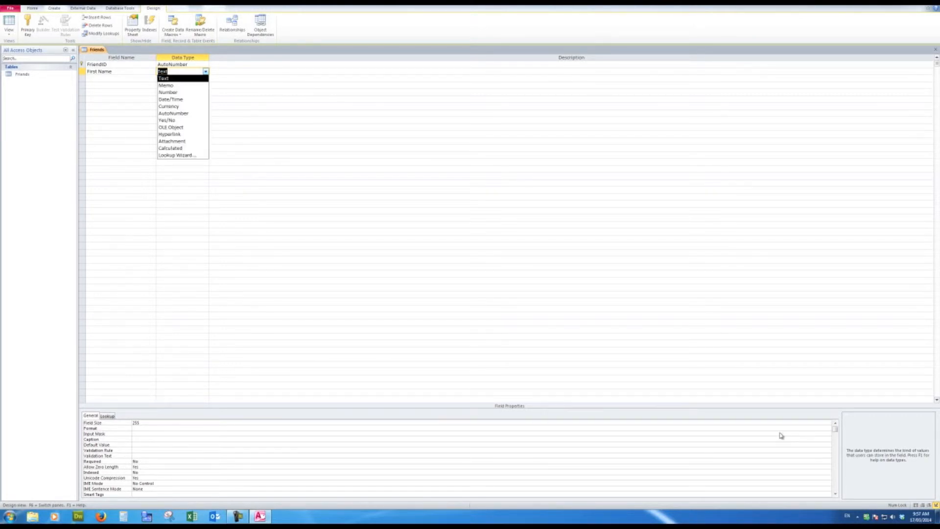
{"action": "left_click", "coordinate": [163, 78]}
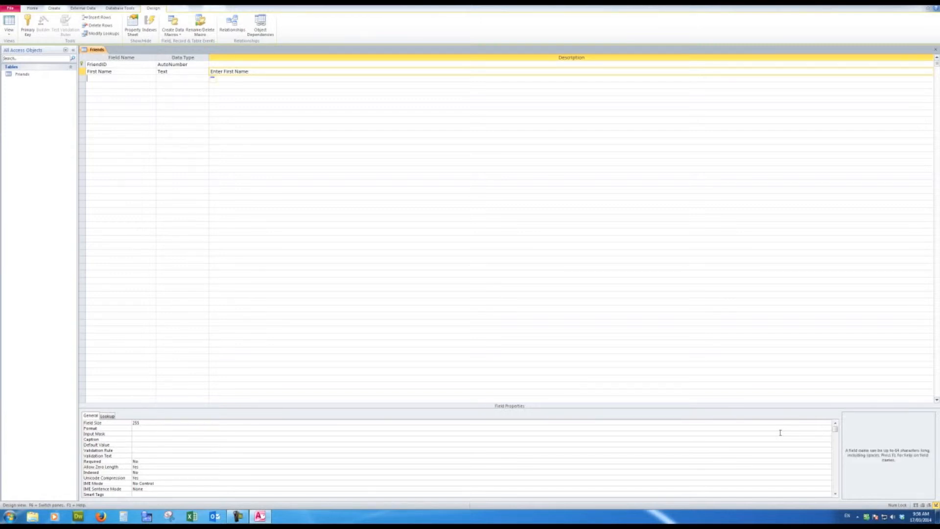
{"action": "type", "text": "Surname"}
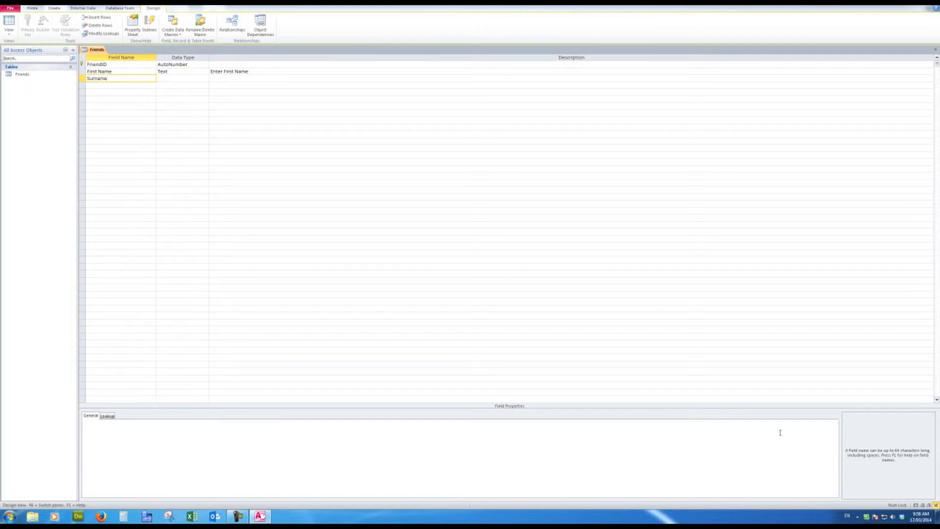
- Set Surname's type and add Date Of Birth as Date/Time, described 'Enter Date of Birth'
{"action": "left_click", "coordinate": [180, 77]}
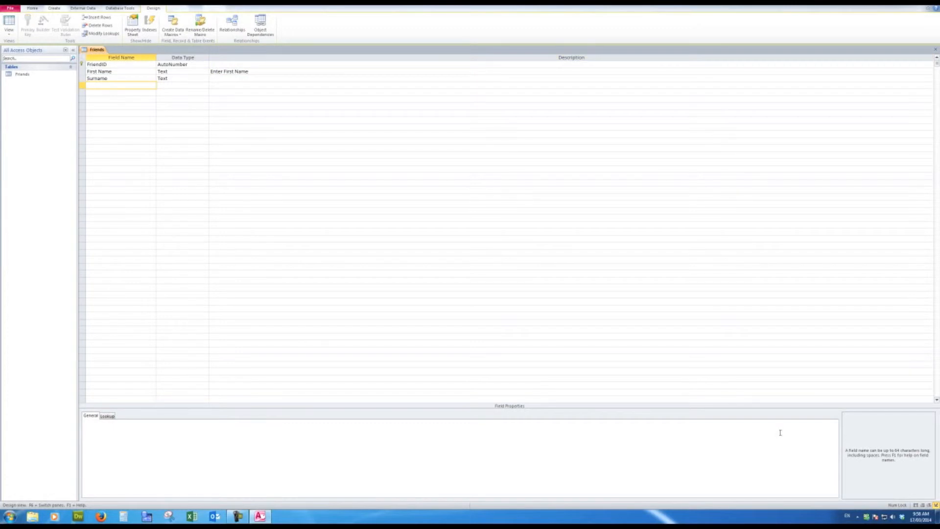
{"action": "type", "text": "Date Of Bir"}
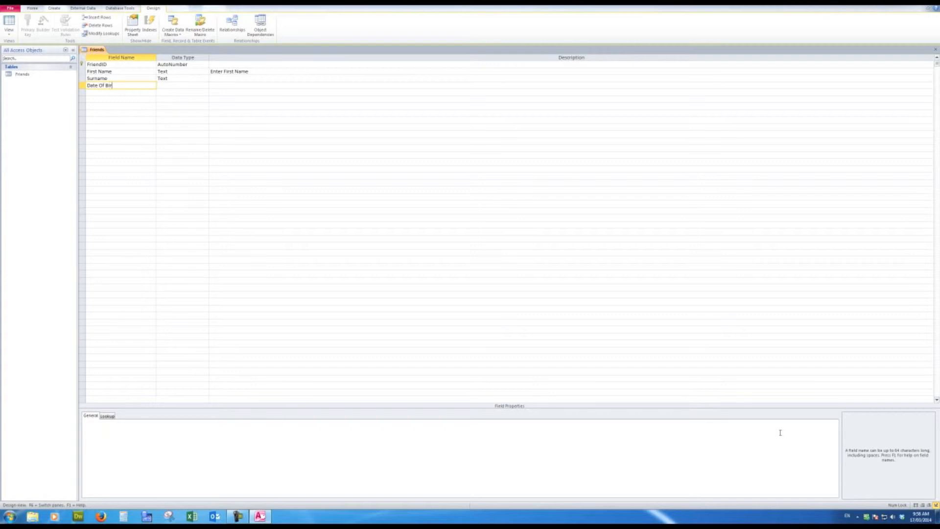
{"action": "type", "text": "th"}
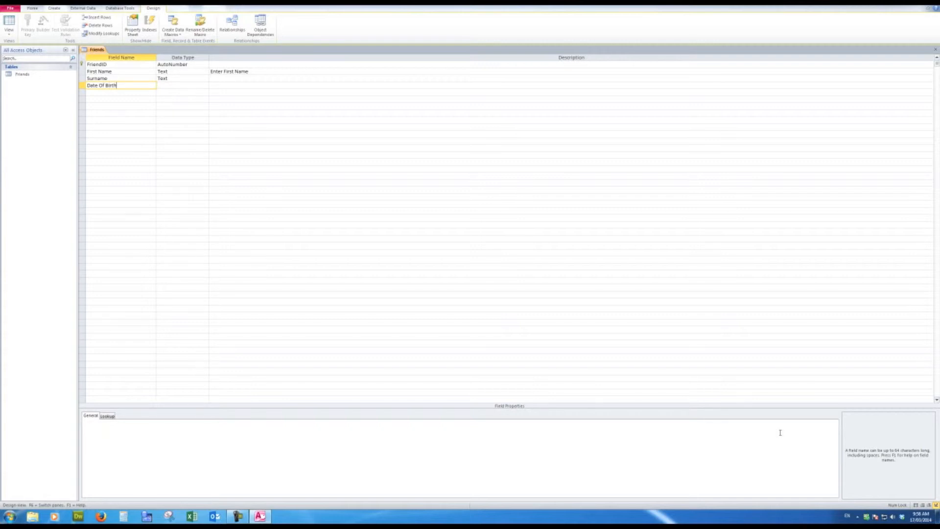
{"action": "left_click", "coordinate": [179, 86]}
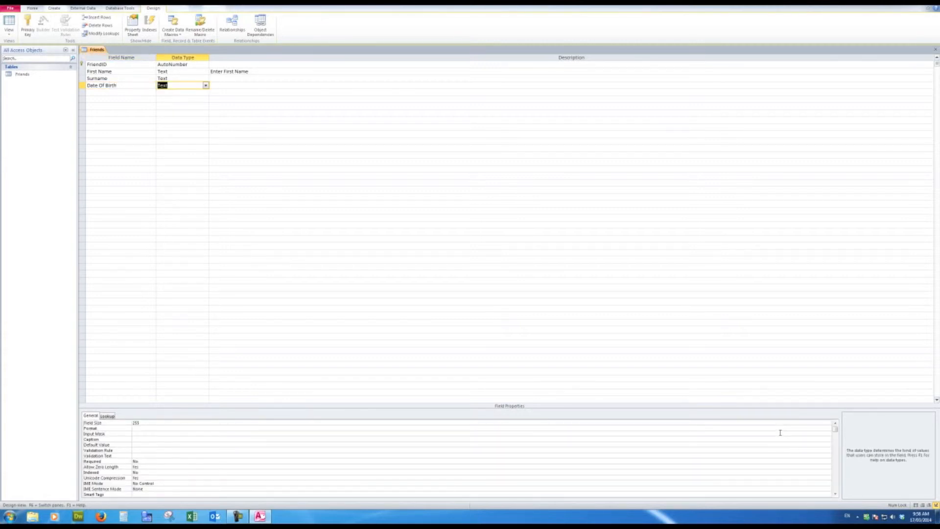
{"action": "left_click", "coordinate": [205, 84]}
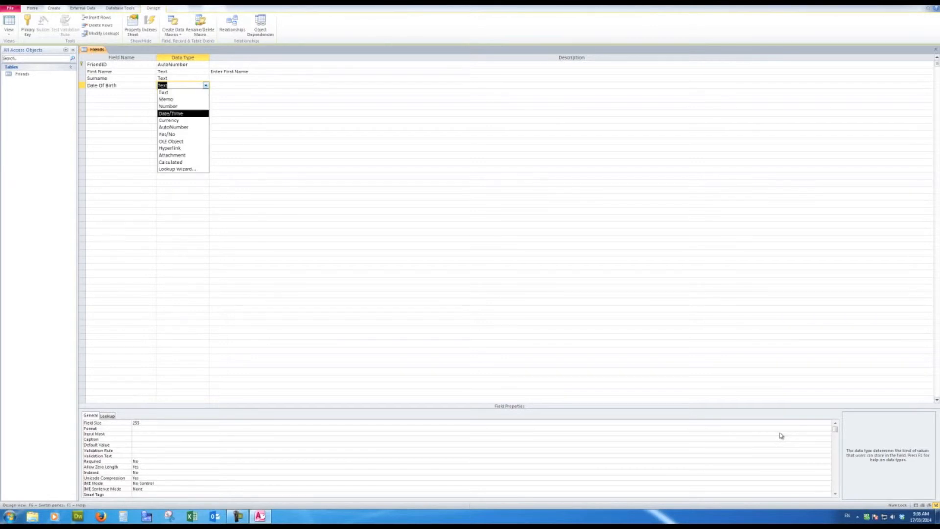
{"action": "left_click", "coordinate": [170, 113]}
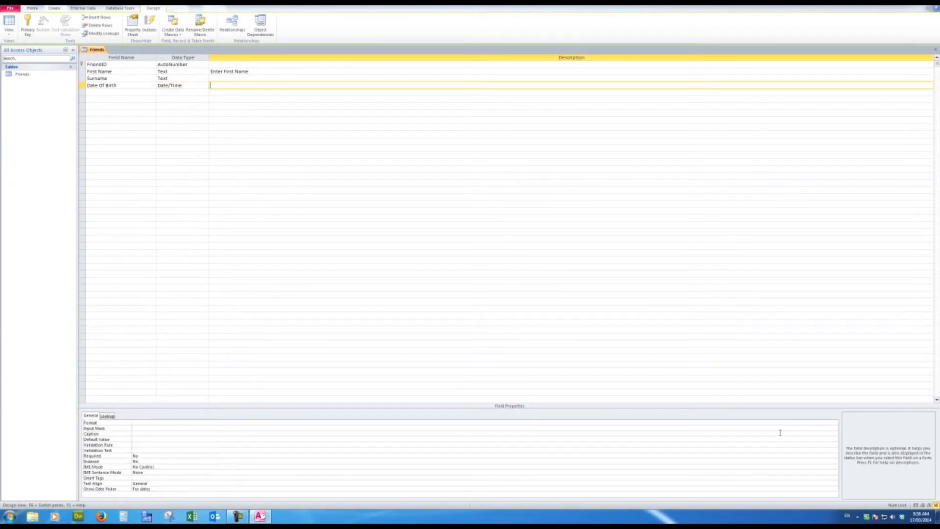
{"action": "type", "text": "Enter Date of"}
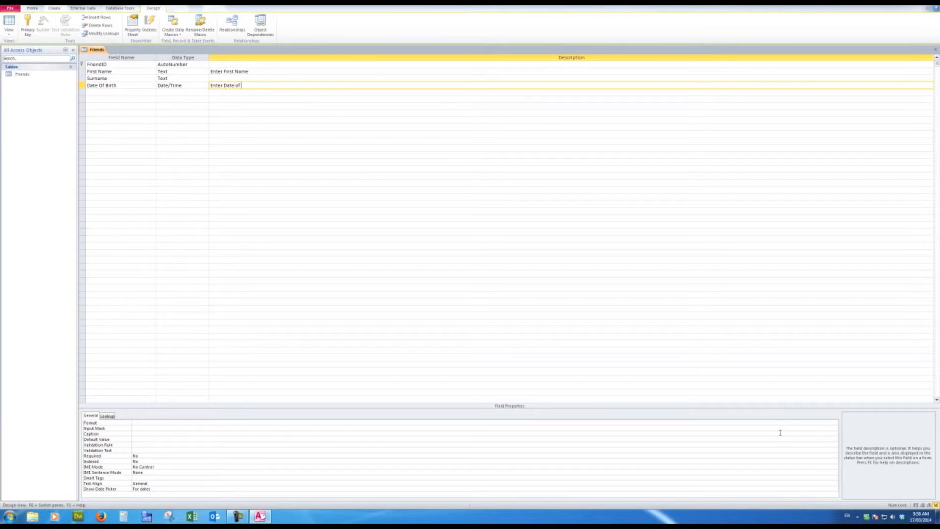
{"action": "type", "text": "Birth"}
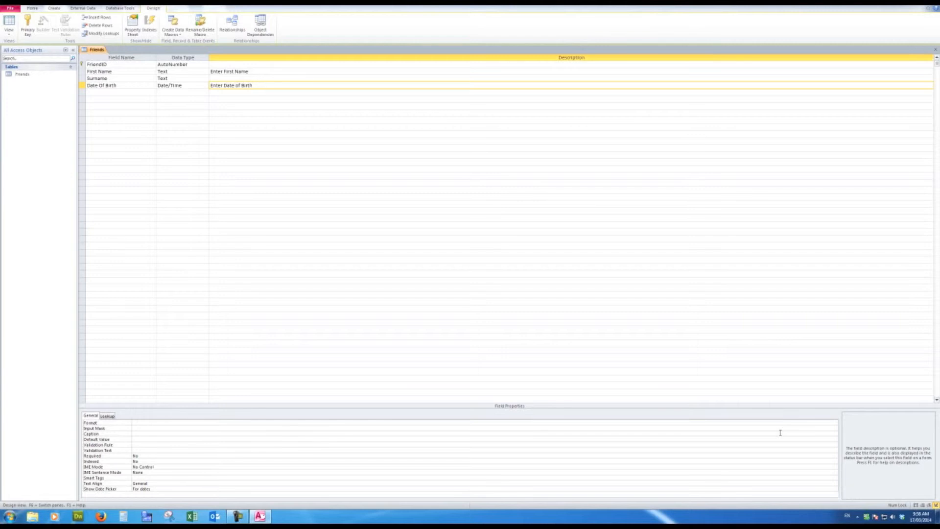
{"action": "left_click", "coordinate": [120, 91]}
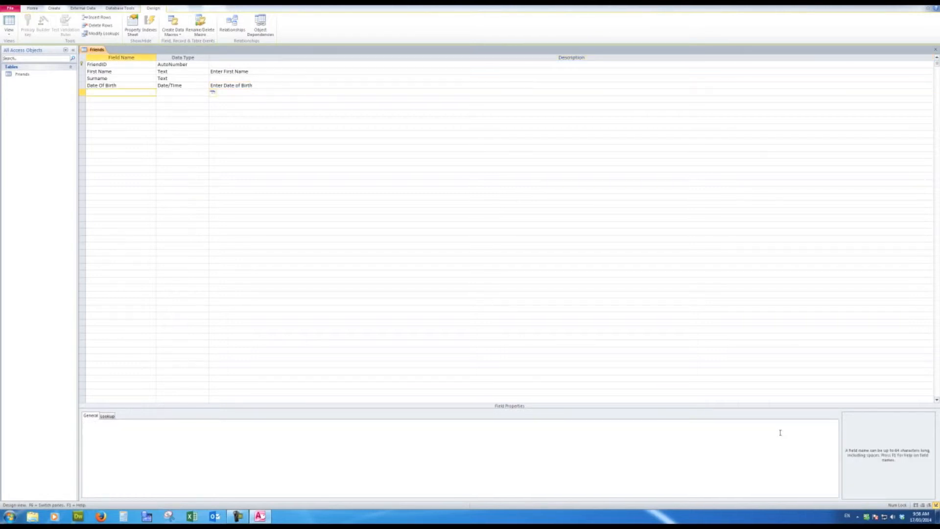
- Add a Telephone field described 'Enter Telephone Number'
{"action": "type", "text": "Telephon"}
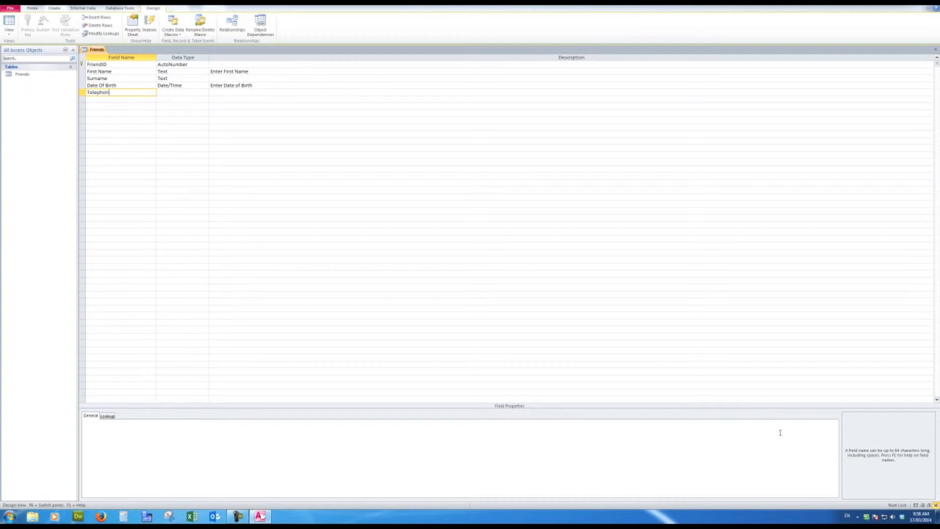
{"action": "left_click", "coordinate": [179, 91]}
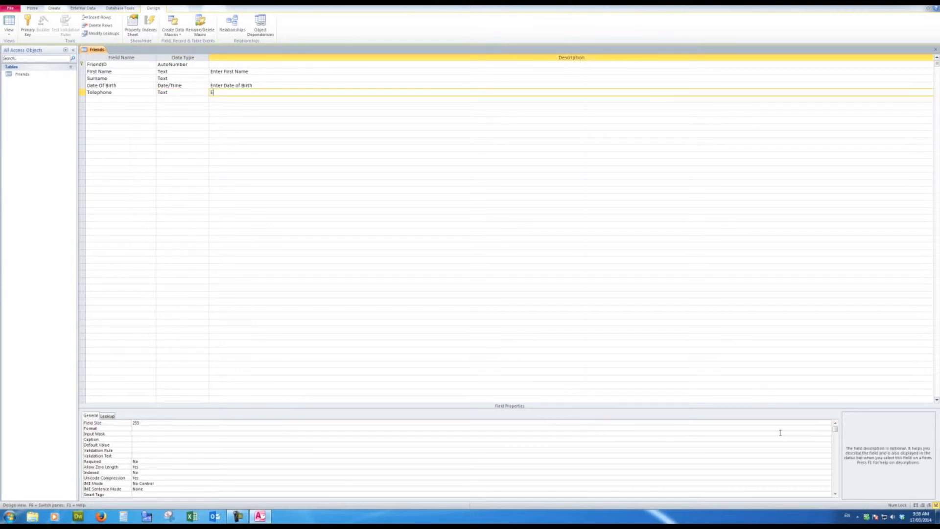
{"action": "type", "text": "Enter Telephone N"}
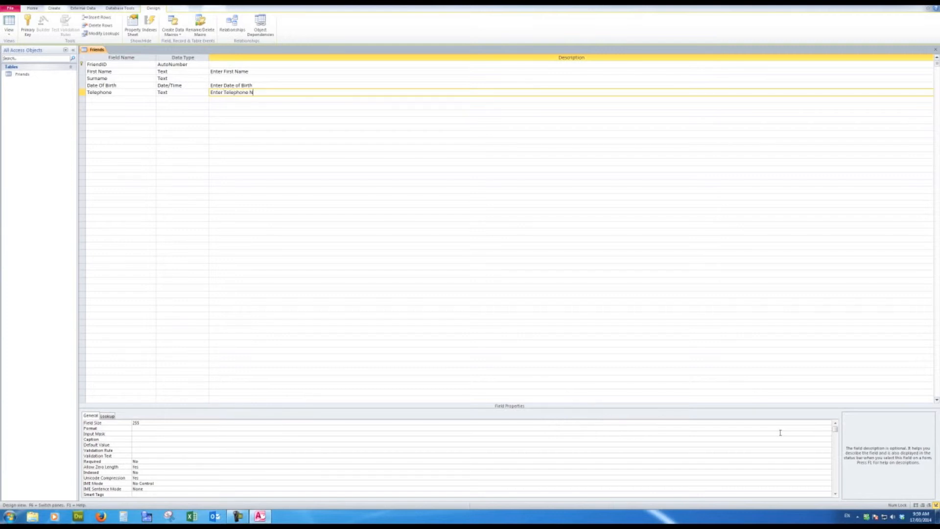
{"action": "type", "text": "umber"}
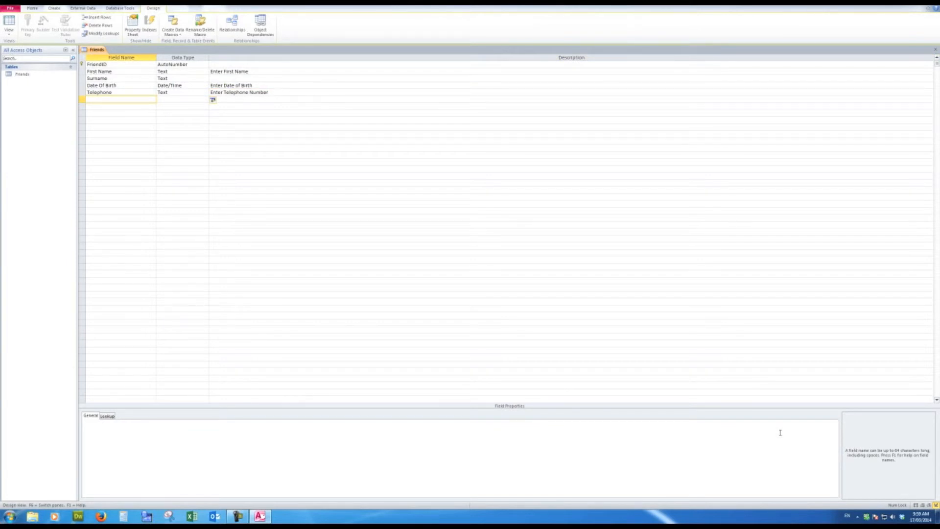
- Add a State field with the Text data type
{"action": "type", "text": "Star"}
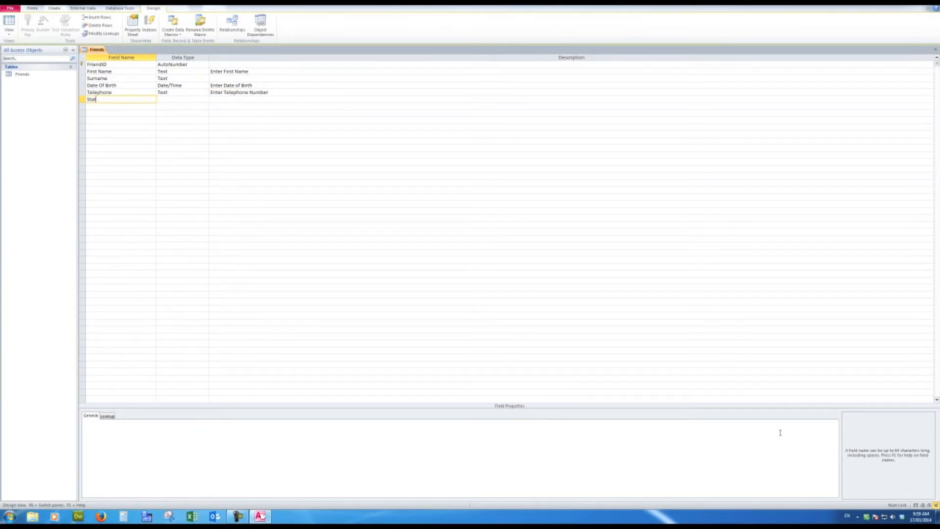
{"action": "type", "text": "e"}
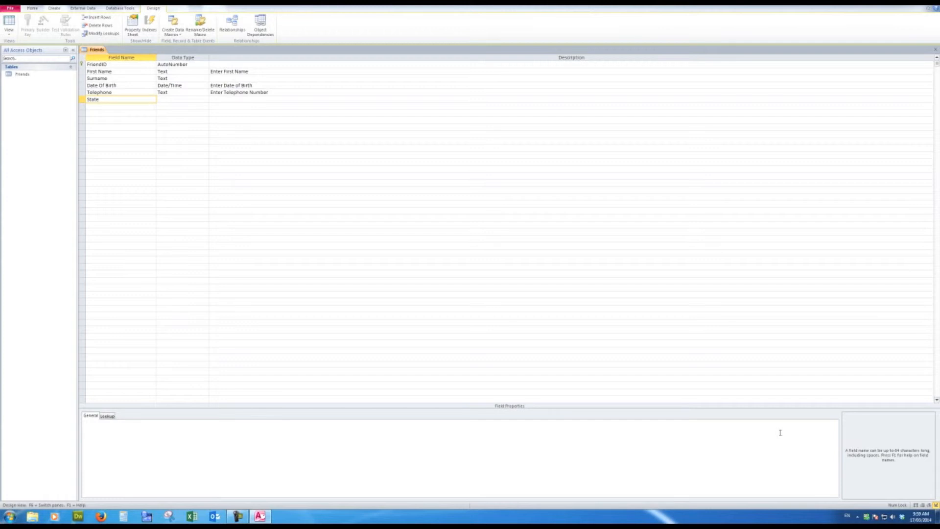
{"action": "left_click", "coordinate": [182, 99]}
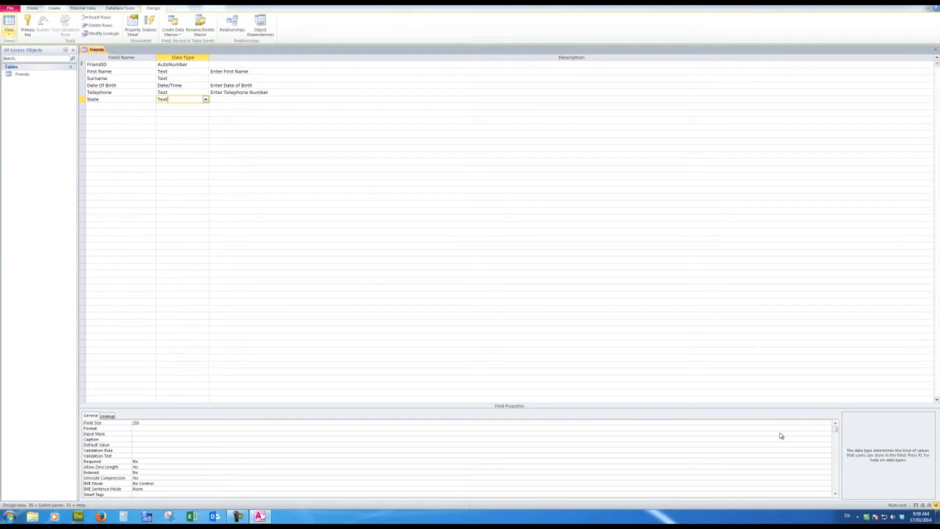
{"action": "left_click", "coordinate": [8, 27]}
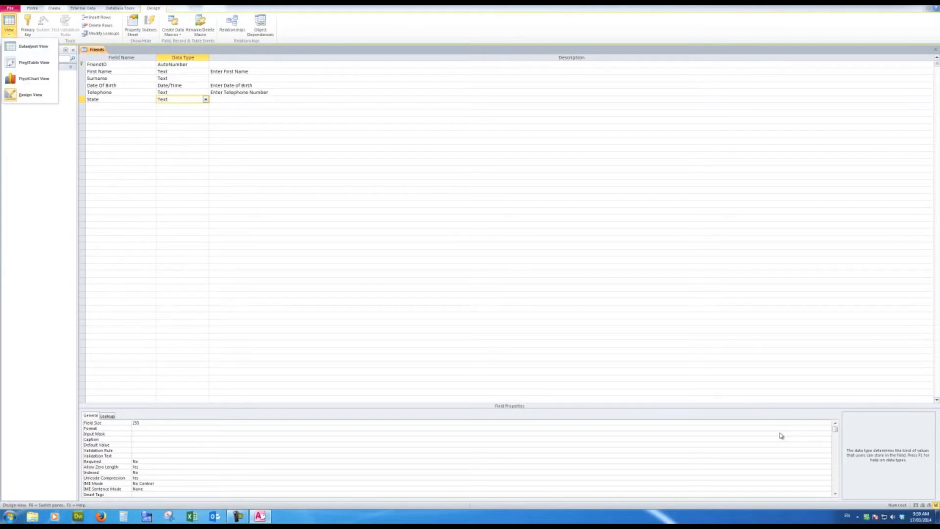
{"action": "mouse_move", "coordinate": [33, 46]}
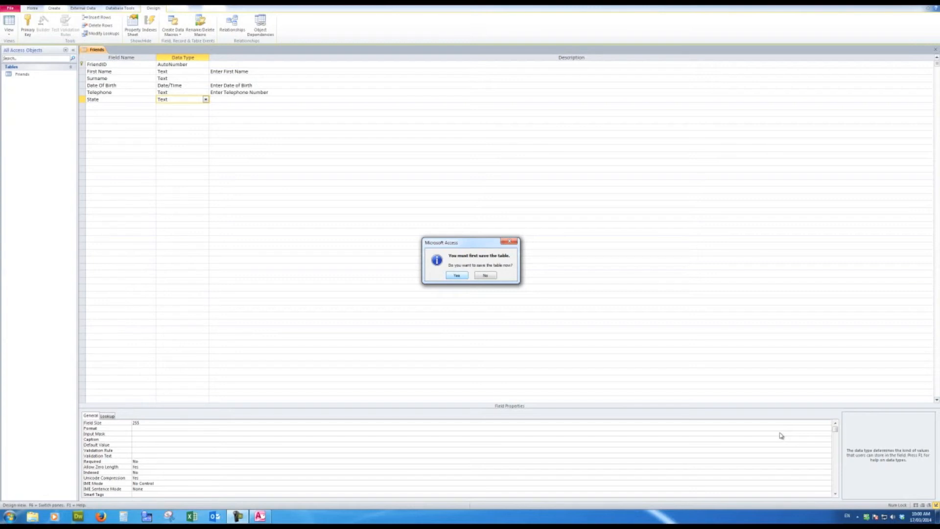
- Save the Friends table and open it in Datasheet view
{"action": "left_click", "coordinate": [456, 276]}
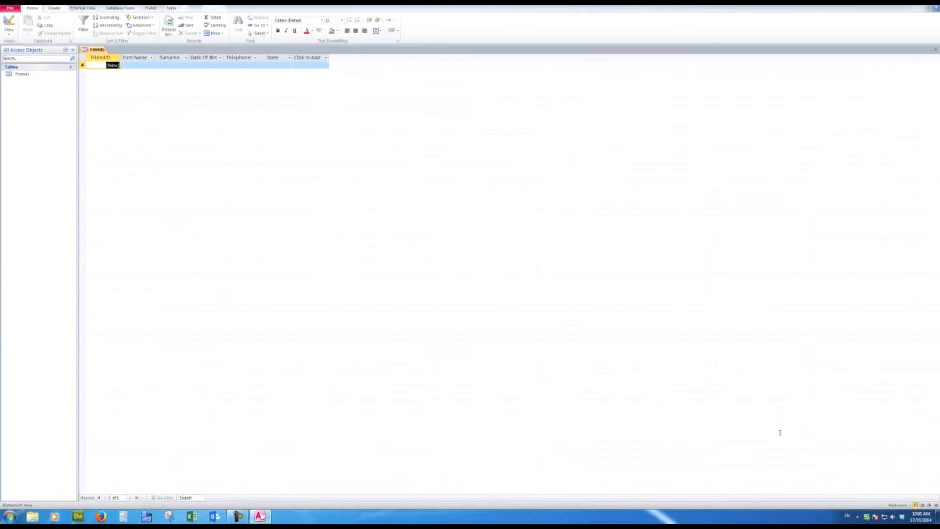
{"action": "left_click", "coordinate": [136, 65]}
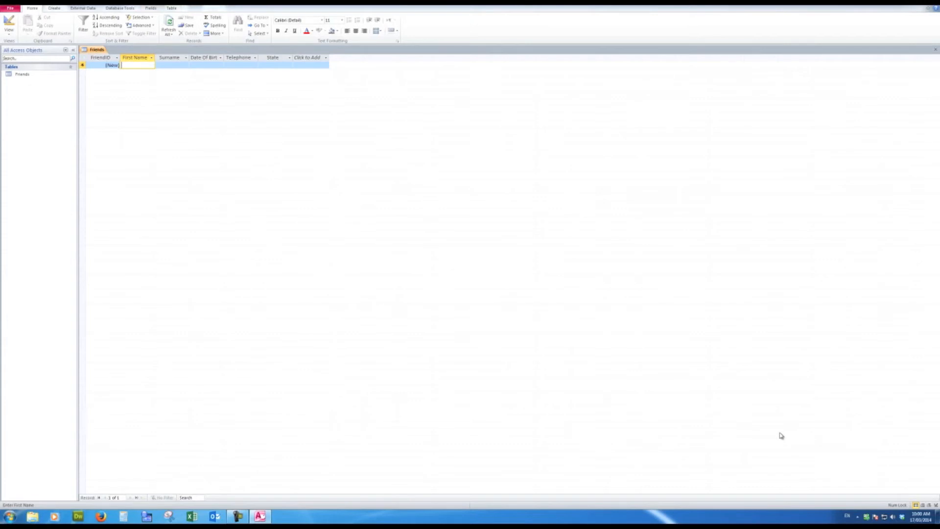
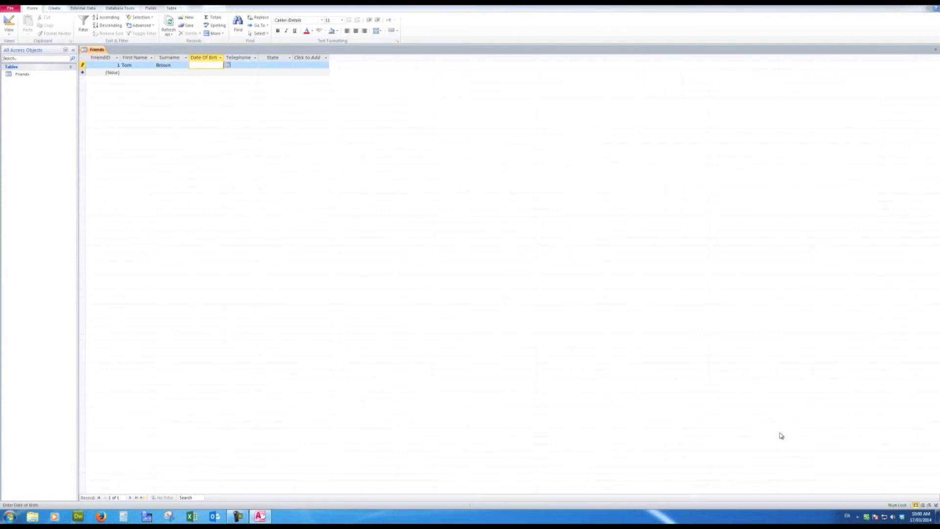
{"action": "type", "text": "2"}
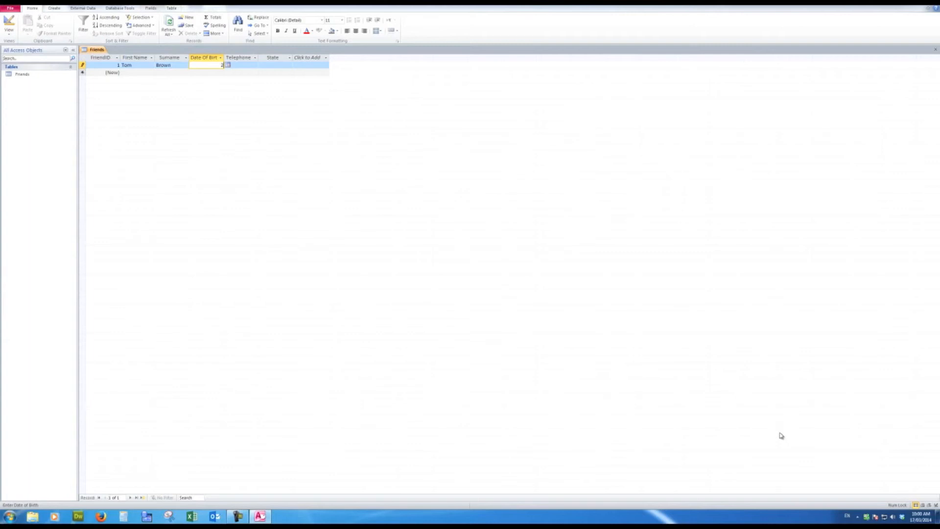
{"action": "type", "text": "23/4/1"}
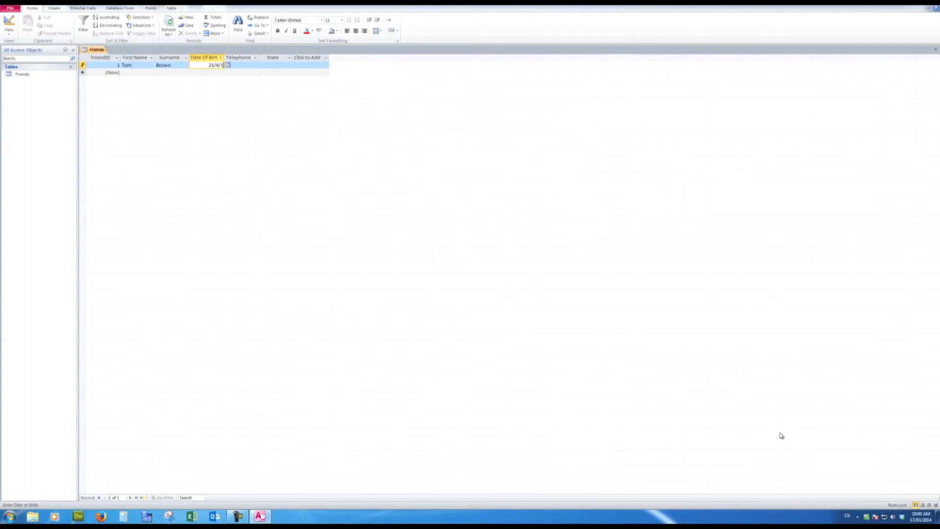
{"action": "type", "text": "987"}
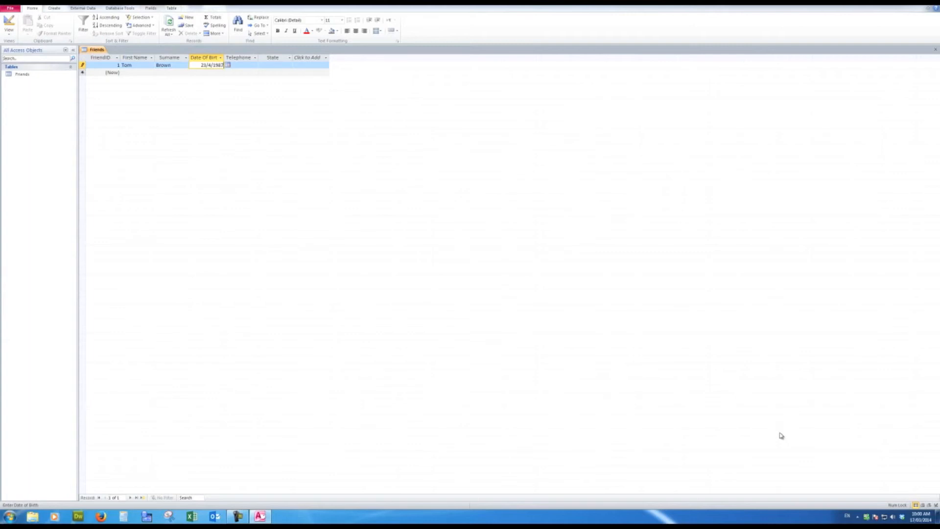
{"action": "left_click", "coordinate": [240, 65]}
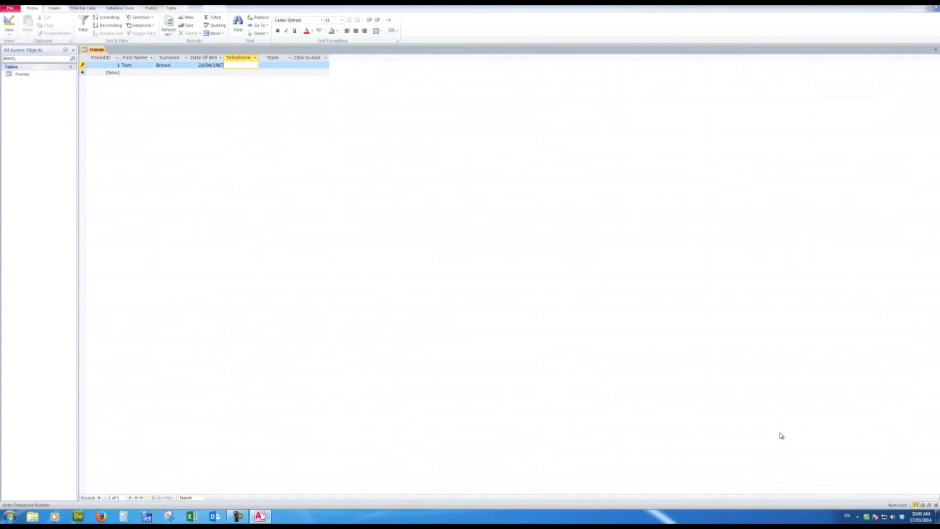
{"action": "type", "text": "02 98765432"}
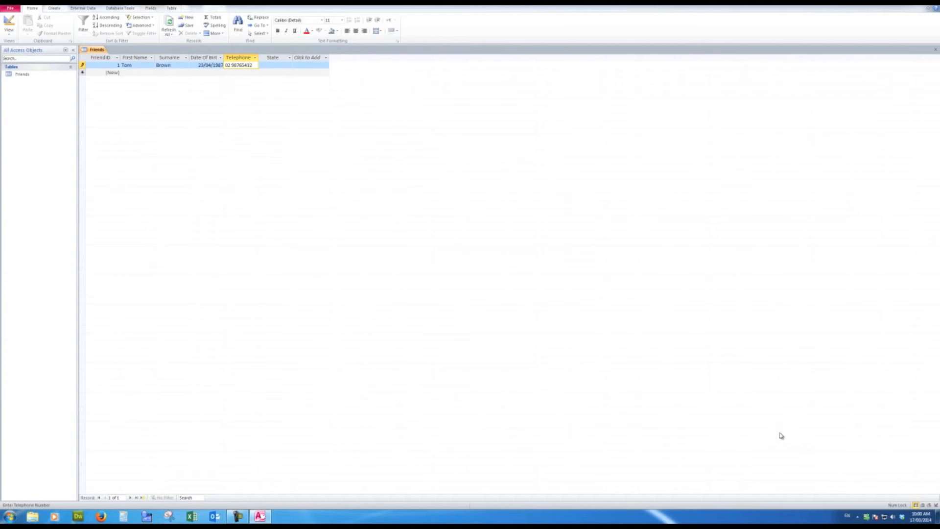
{"action": "left_click", "coordinate": [276, 65]}
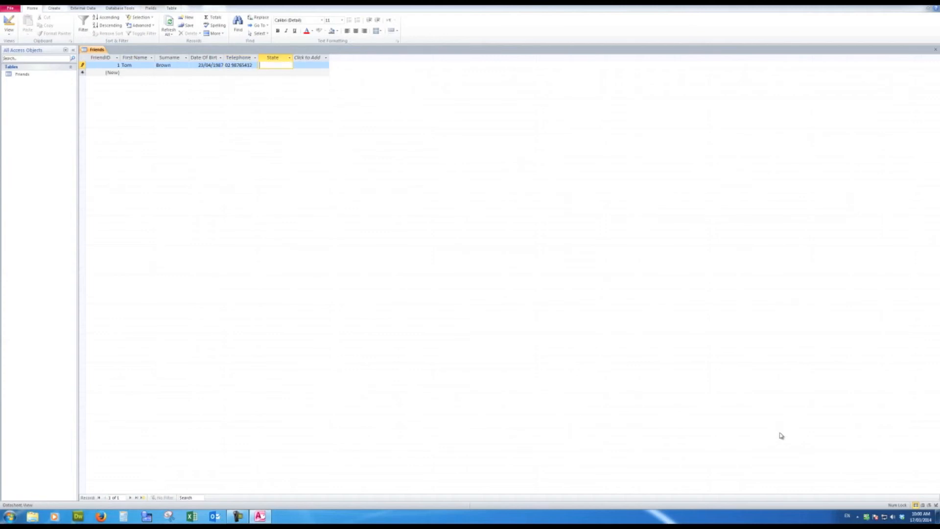
{"action": "type", "text": "NSW"}
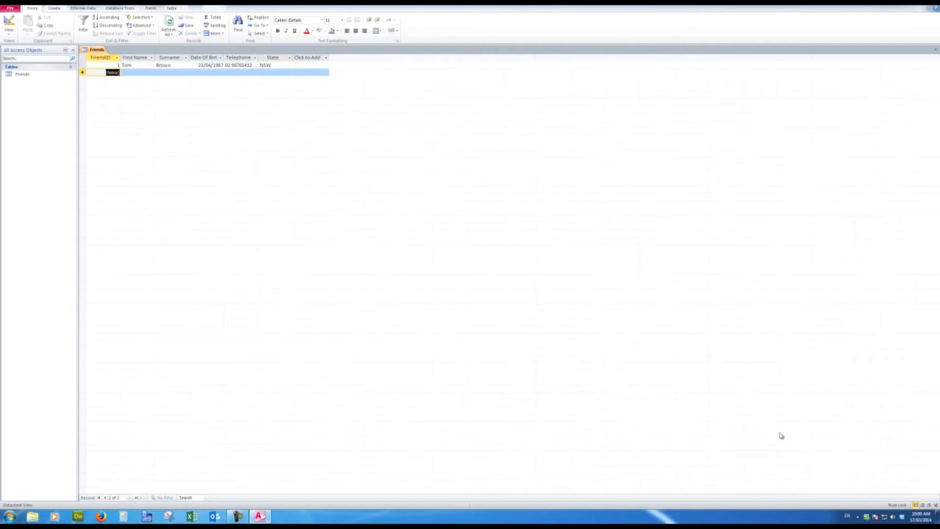
{"action": "type", "text": "Hello"}
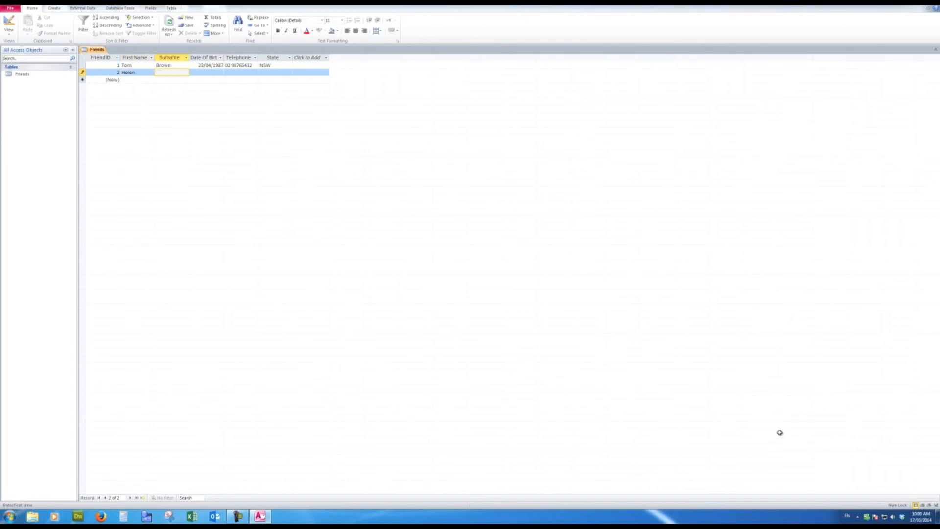
{"action": "type", "text": "Smith"}
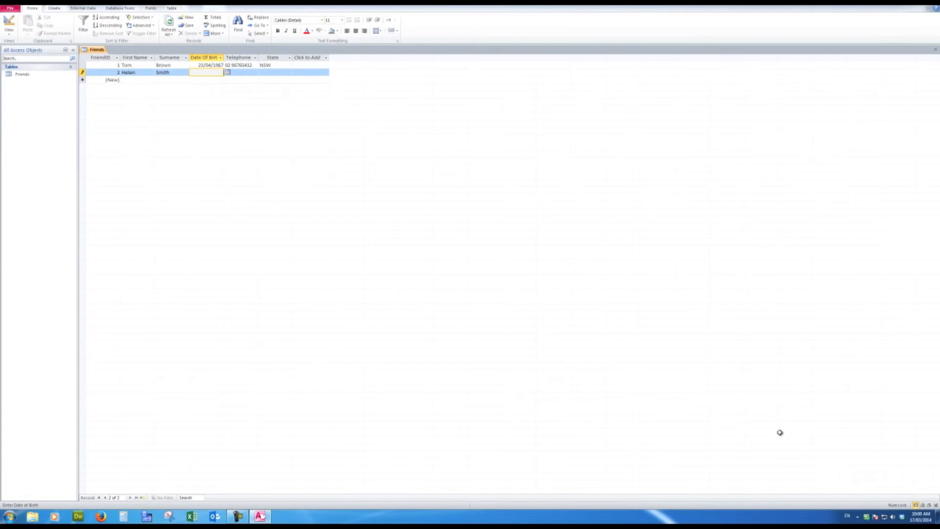
{"action": "type", "text": "1/2/"}
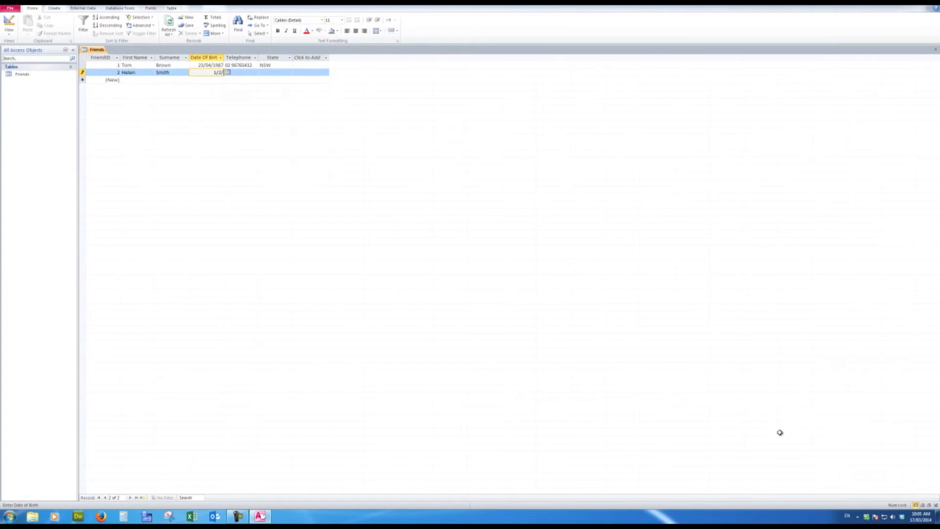
{"action": "type", "text": "1990"}
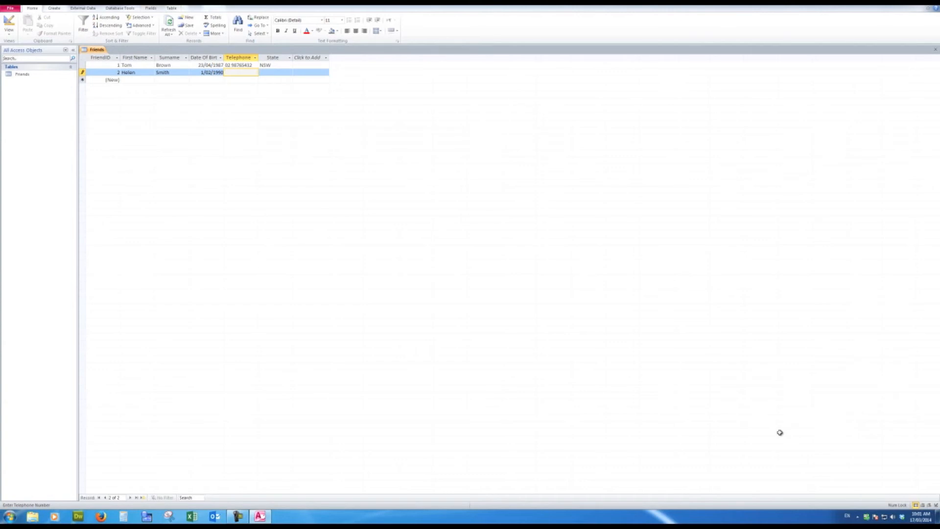
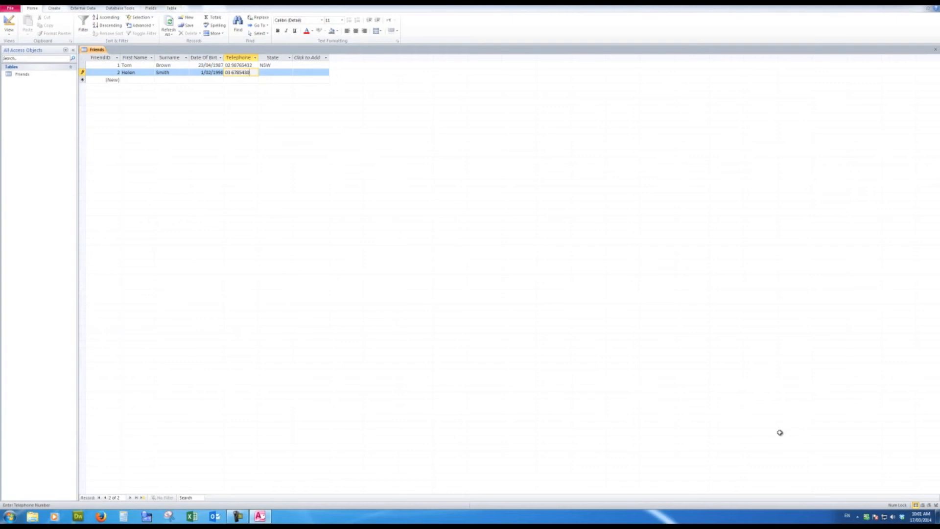
{"action": "type", "text": "VIC"}
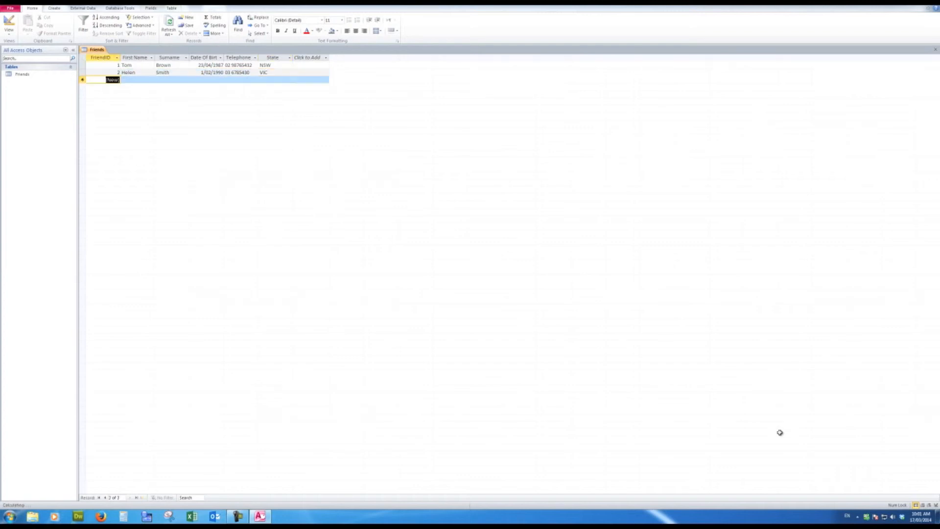
{"action": "left_click", "coordinate": [135, 79]}
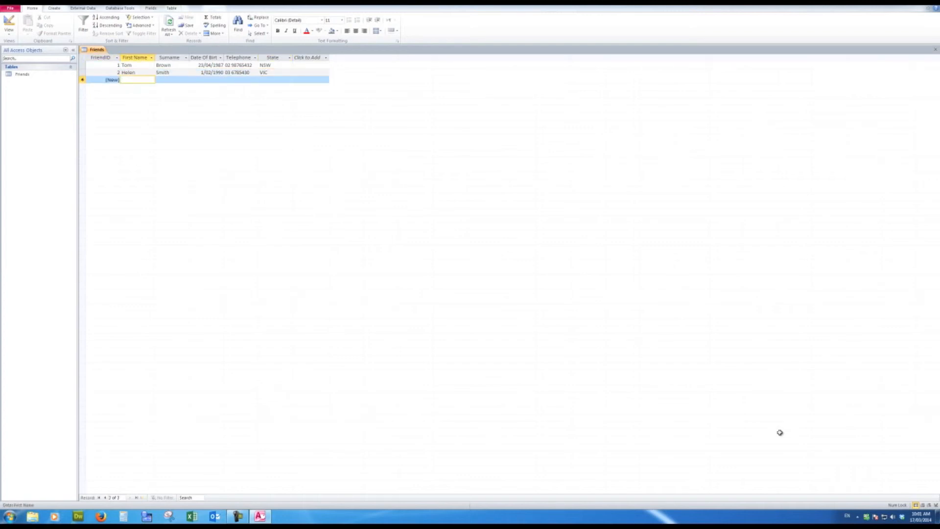
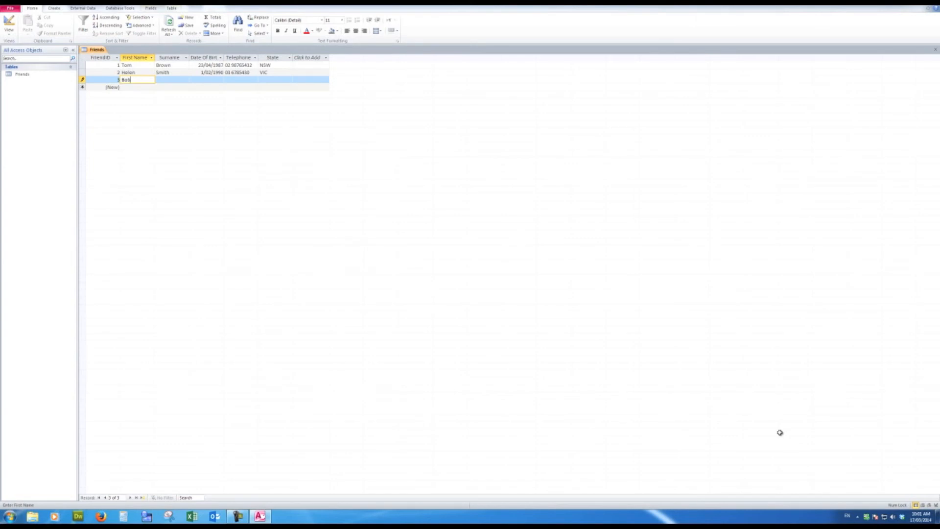
{"action": "left_click", "coordinate": [172, 80]}
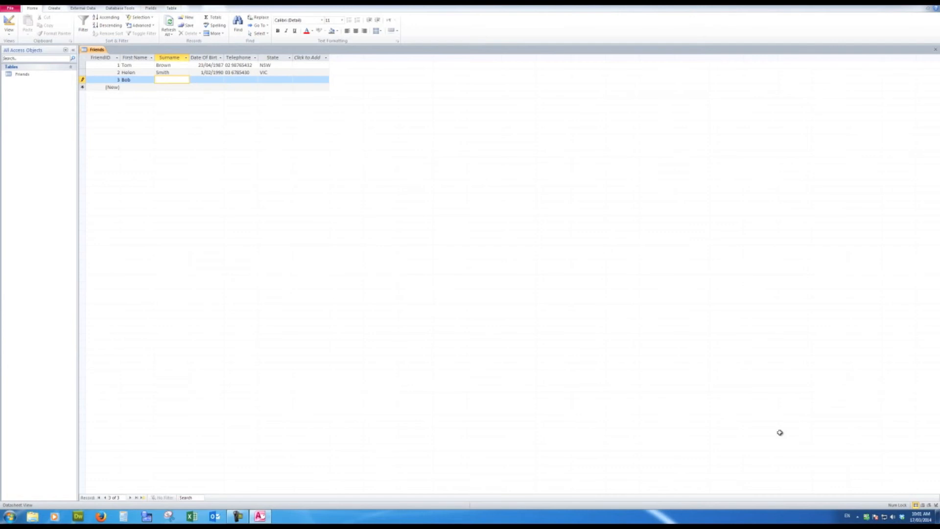
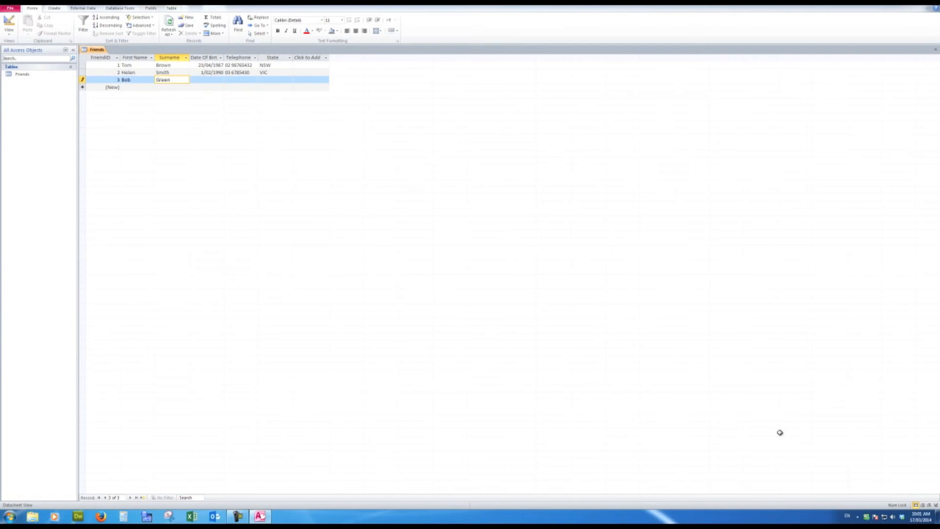
{"action": "left_click", "coordinate": [206, 79]}
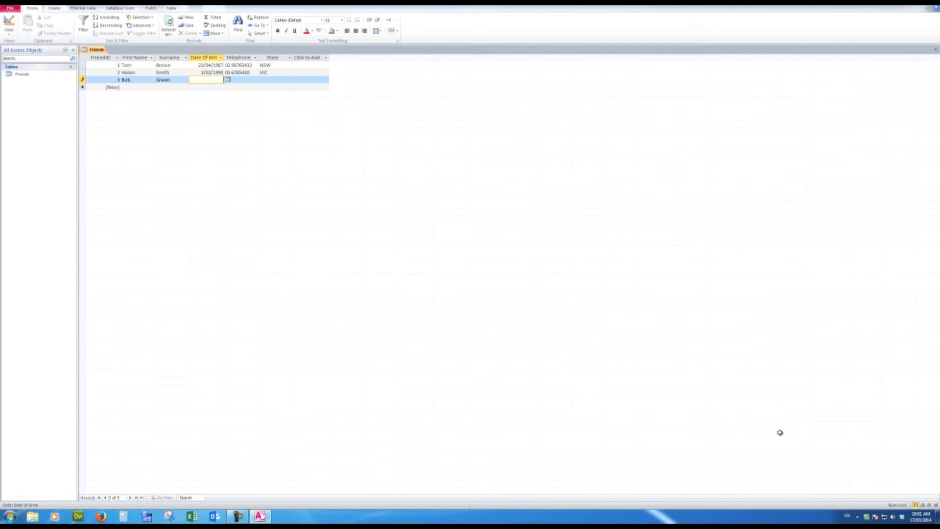
{"action": "type", "text": "20/6/"}
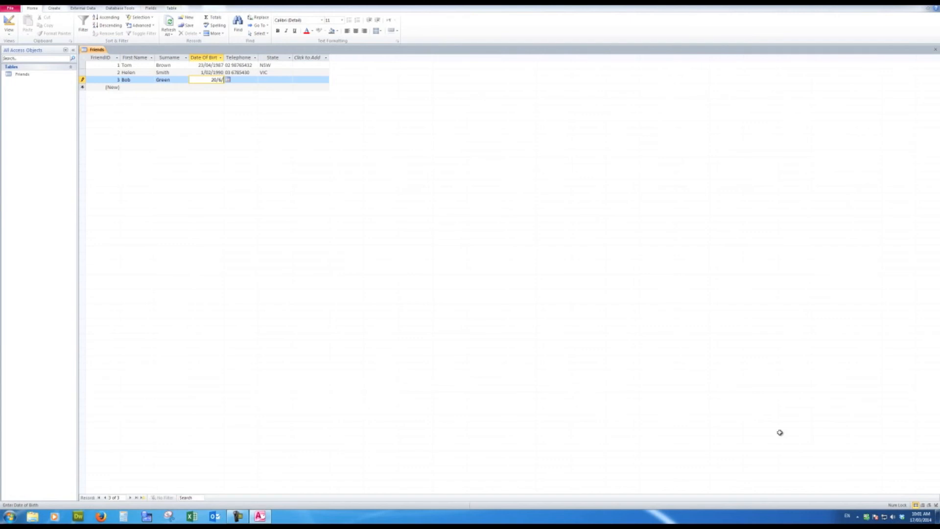
{"action": "type", "text": "1978"}
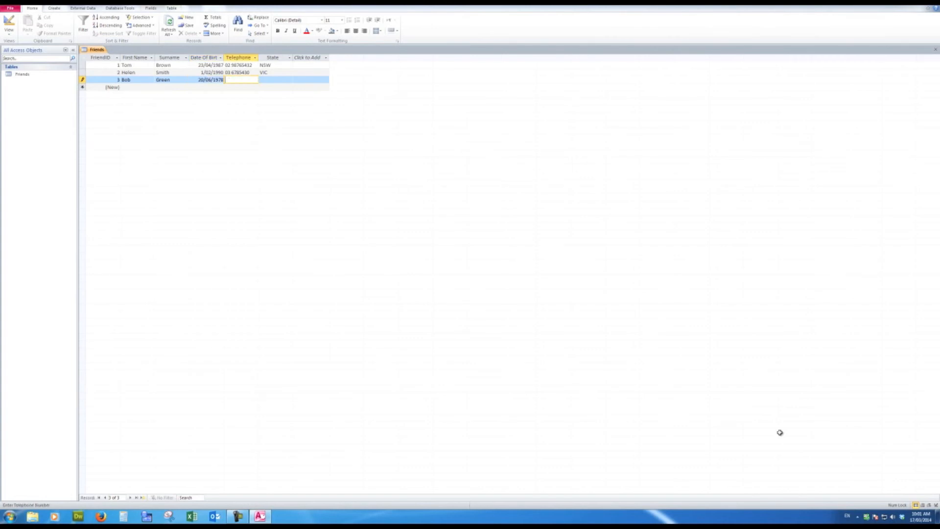
{"action": "type", "text": "03"}
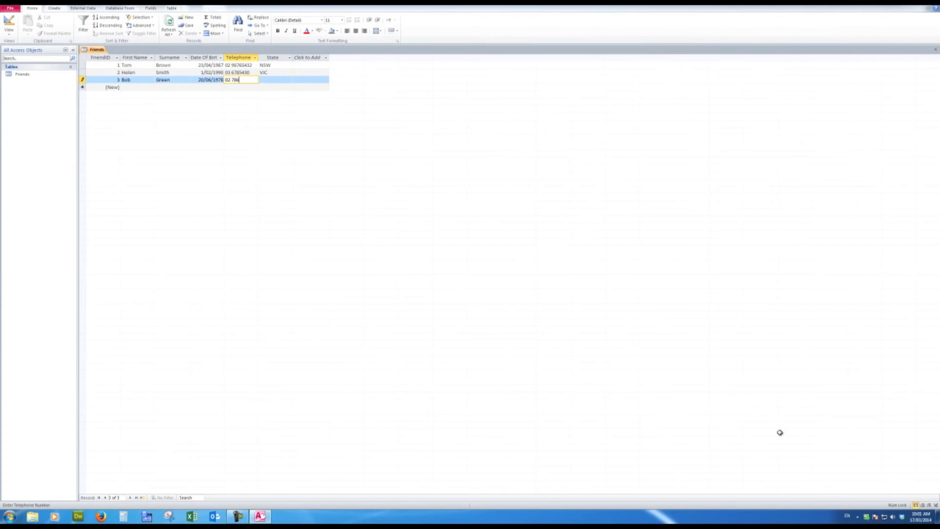
{"action": "type", "text": "67654"}
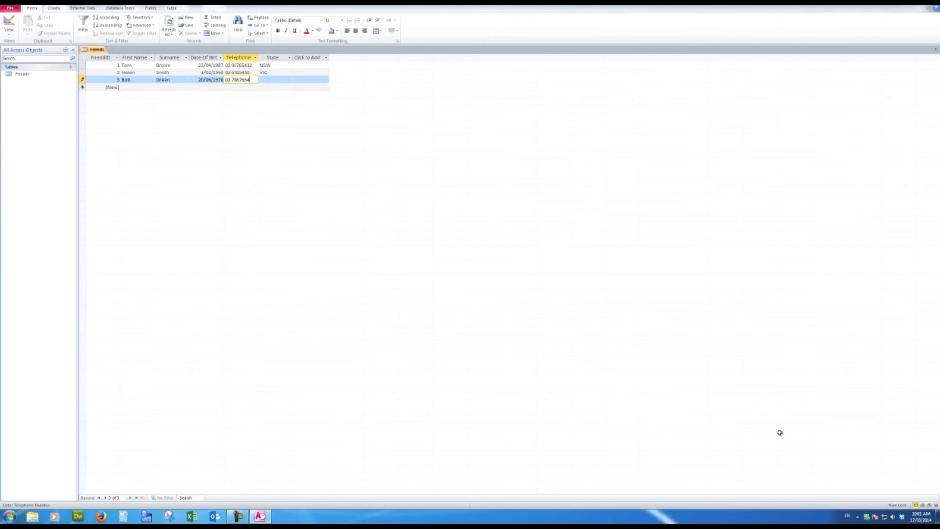
{"action": "left_click", "coordinate": [275, 79]}
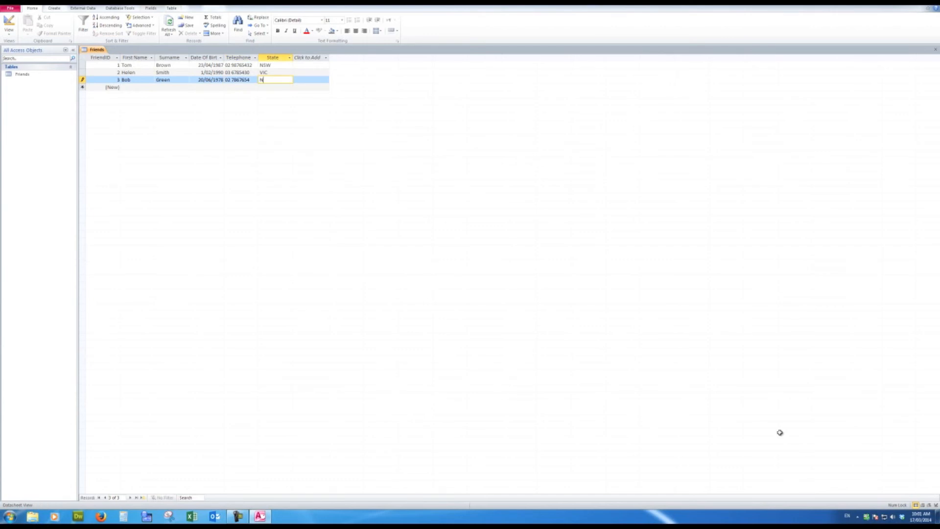
{"action": "type", "text": "SW"}
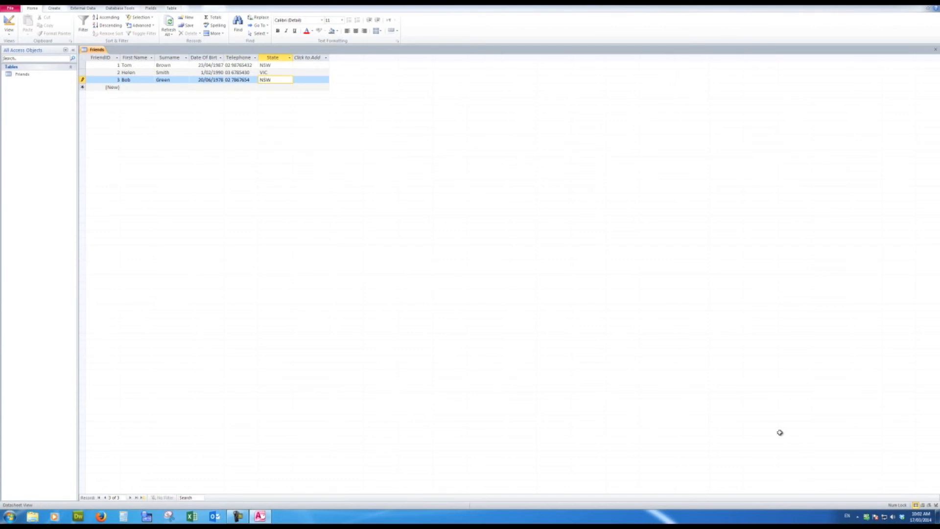